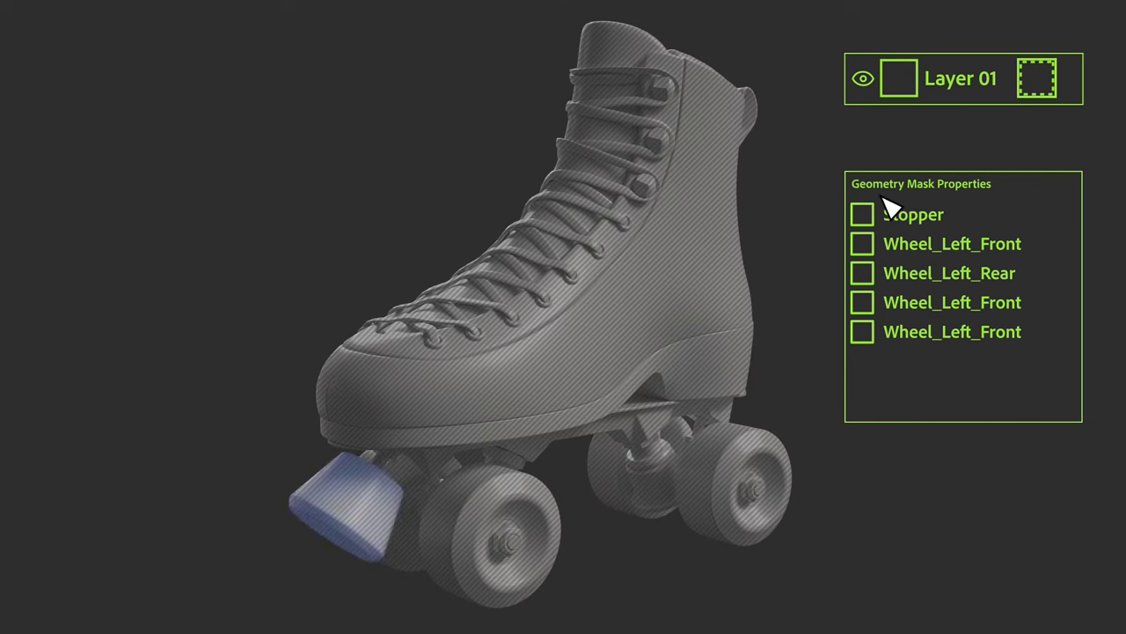
# Tick the stopper and wheel meshes in Layer 01's geometry mask so only they get orange
pyautogui.click(863, 303)
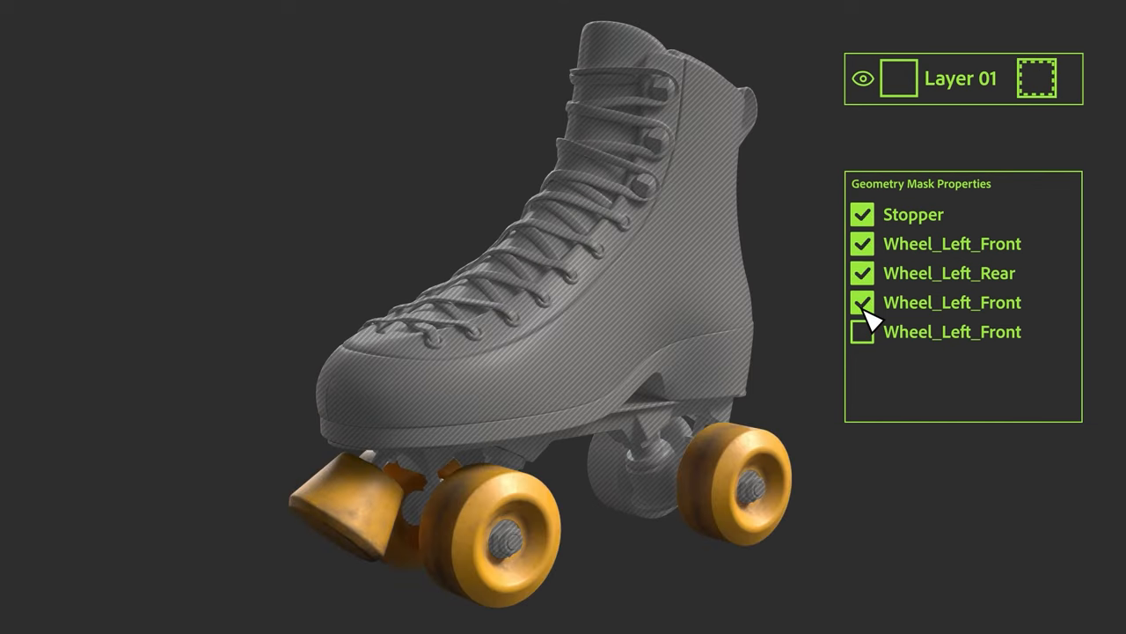
pyautogui.click(863, 331)
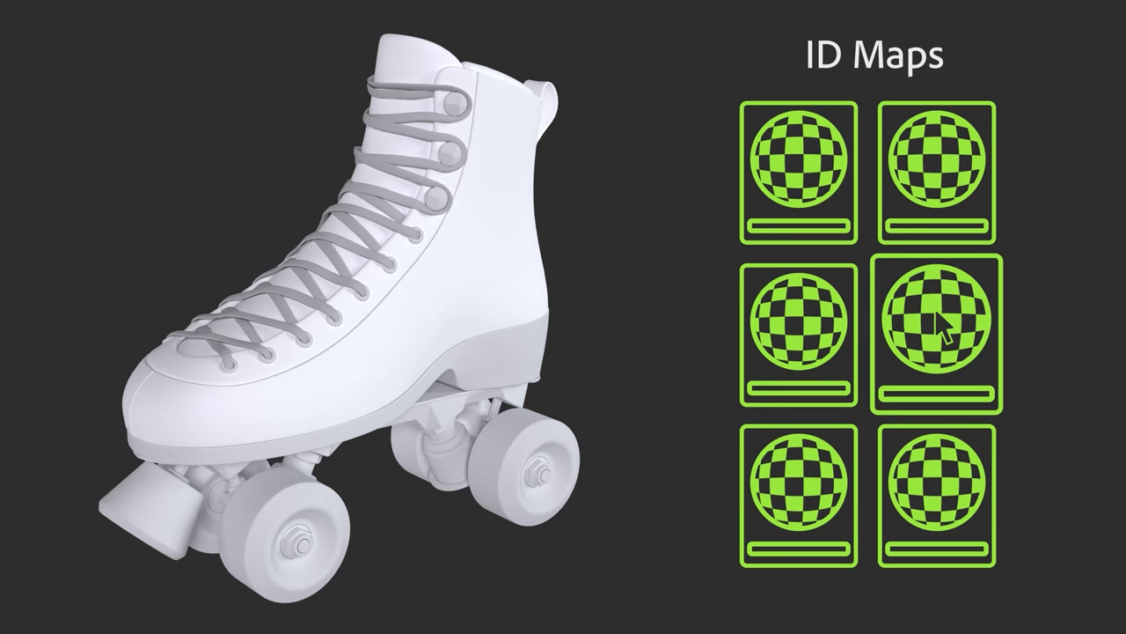
# Pick an ID map and apply its colour swatches to the skate, choosing the yellow ID area
pyautogui.click(924, 321)
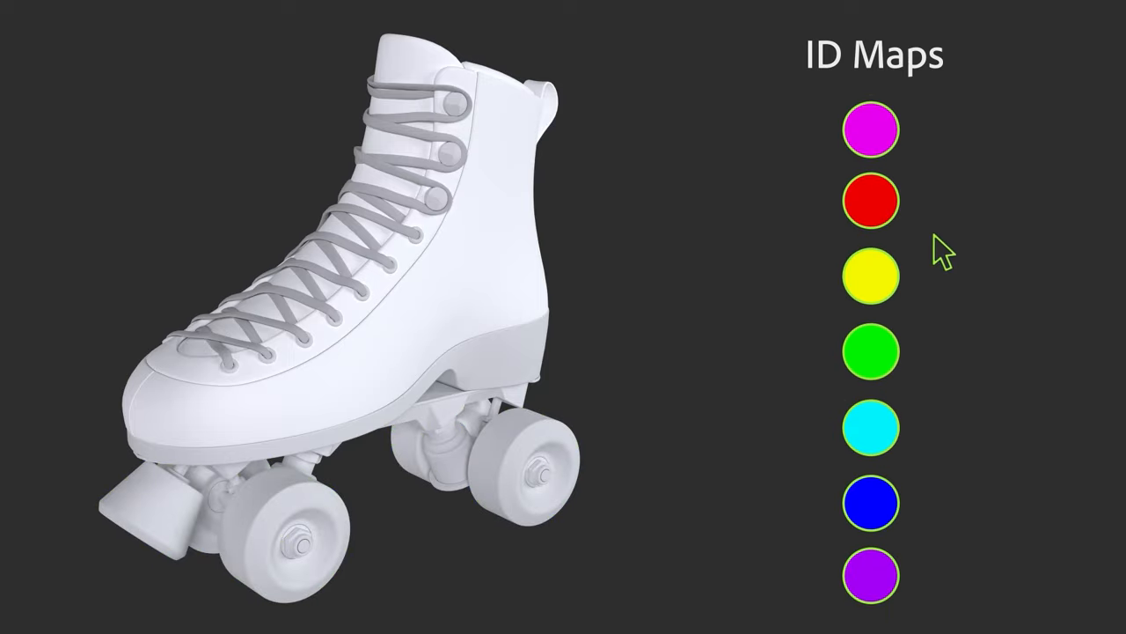
pyautogui.click(871, 274)
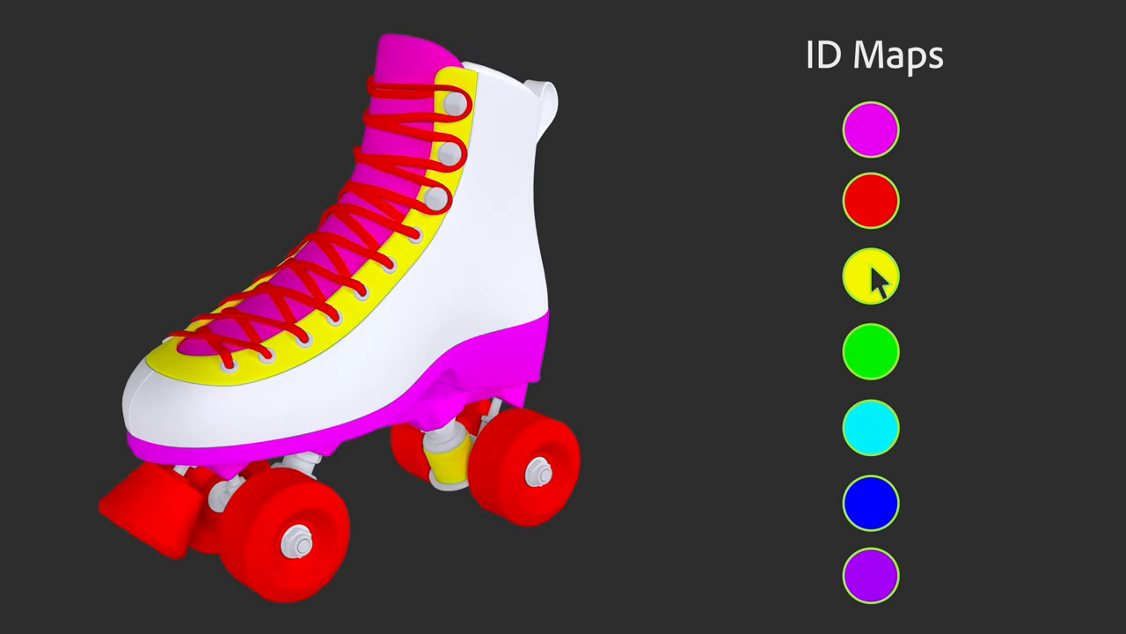
pyautogui.click(873, 577)
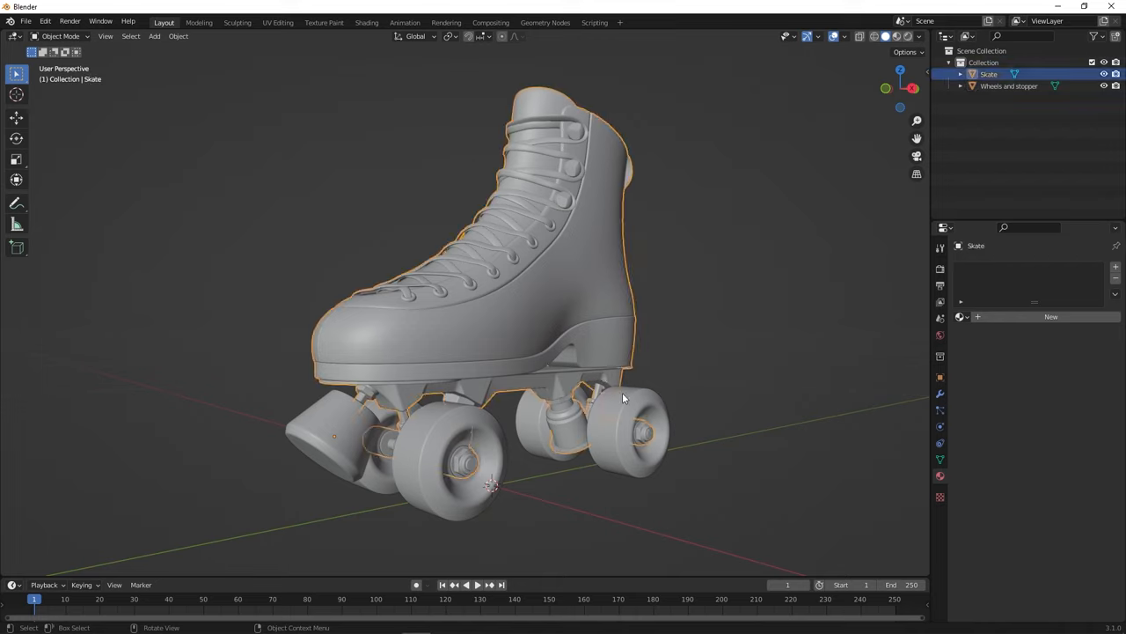
# Colour Wheels and stopper orange-red, rename the boot's material Skate in blue, and edit its faces
pyautogui.click(1009, 85)
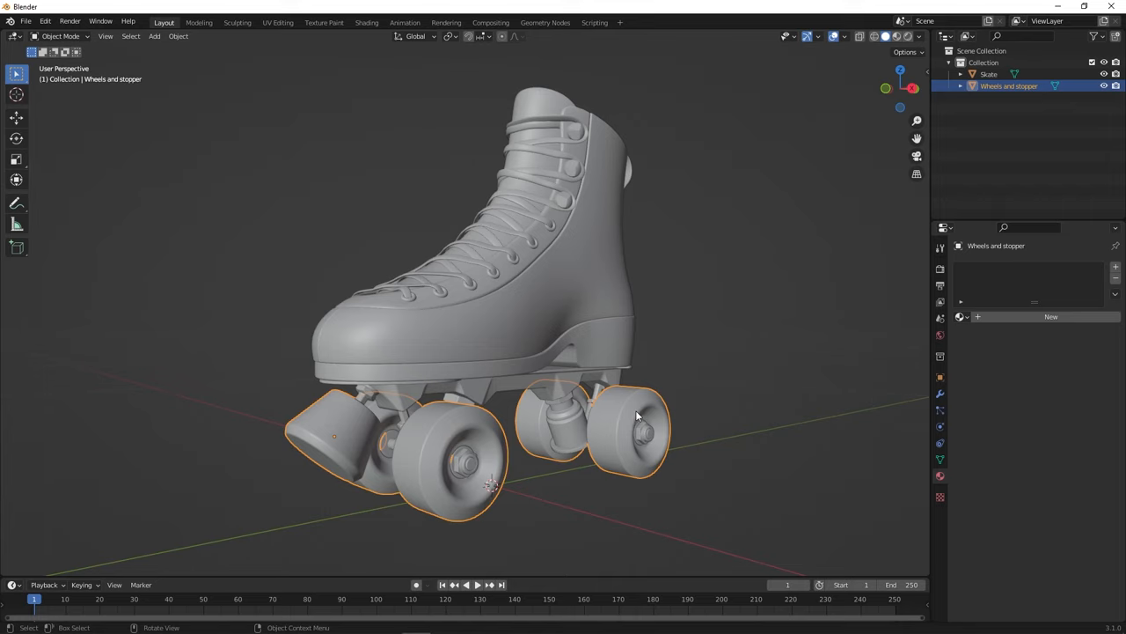
pyautogui.moveTo(940, 476)
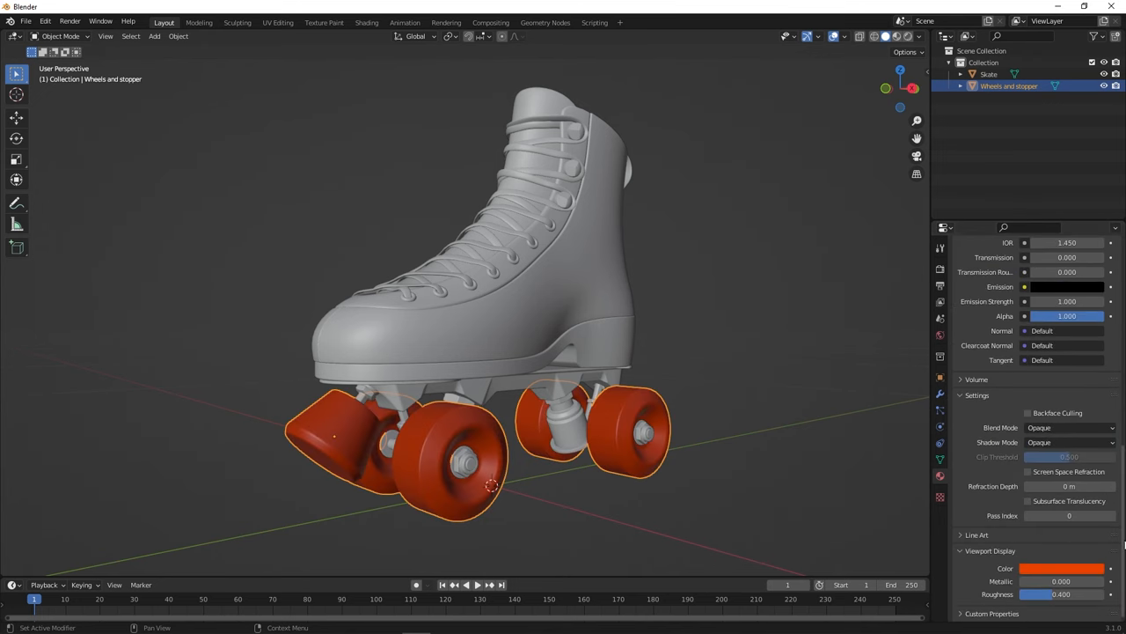
pyautogui.click(989, 74)
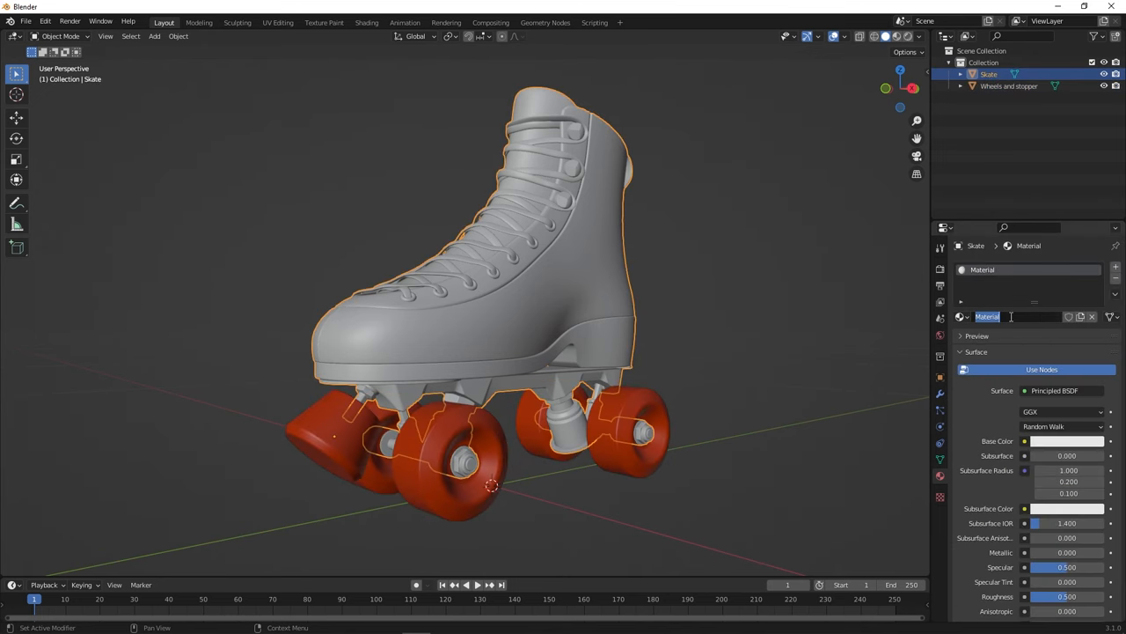
pyautogui.scroll(-3)
pyautogui.write('Skate')
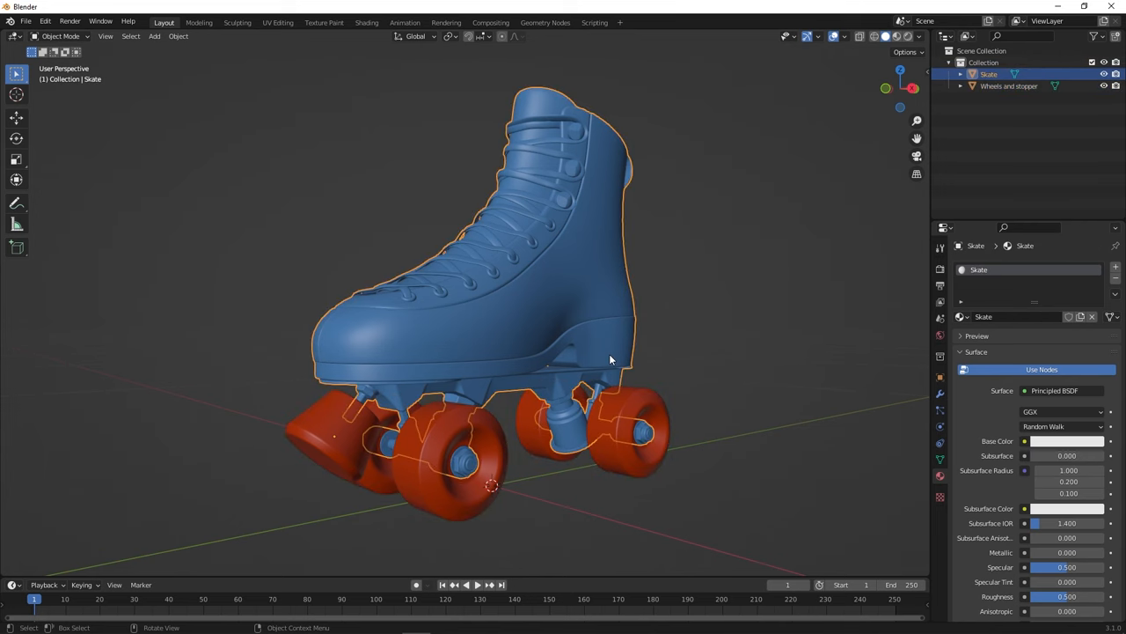
pyautogui.press('Tab')
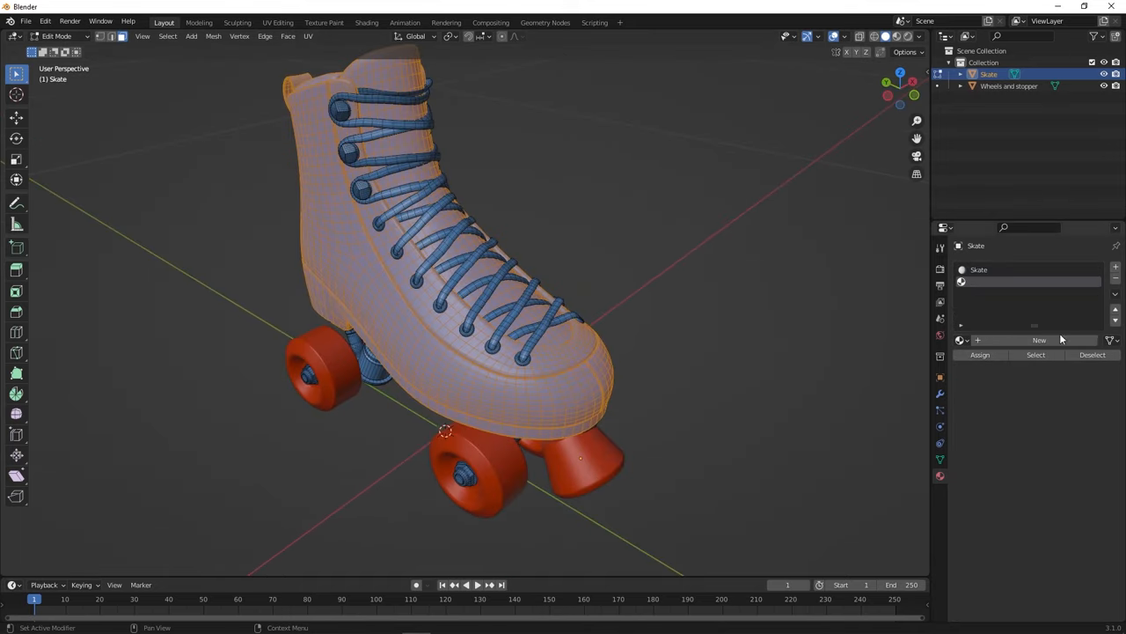
# Add a Base material slot, assign the selected sole faces to it, and show the UV layout
pyautogui.click(1038, 340)
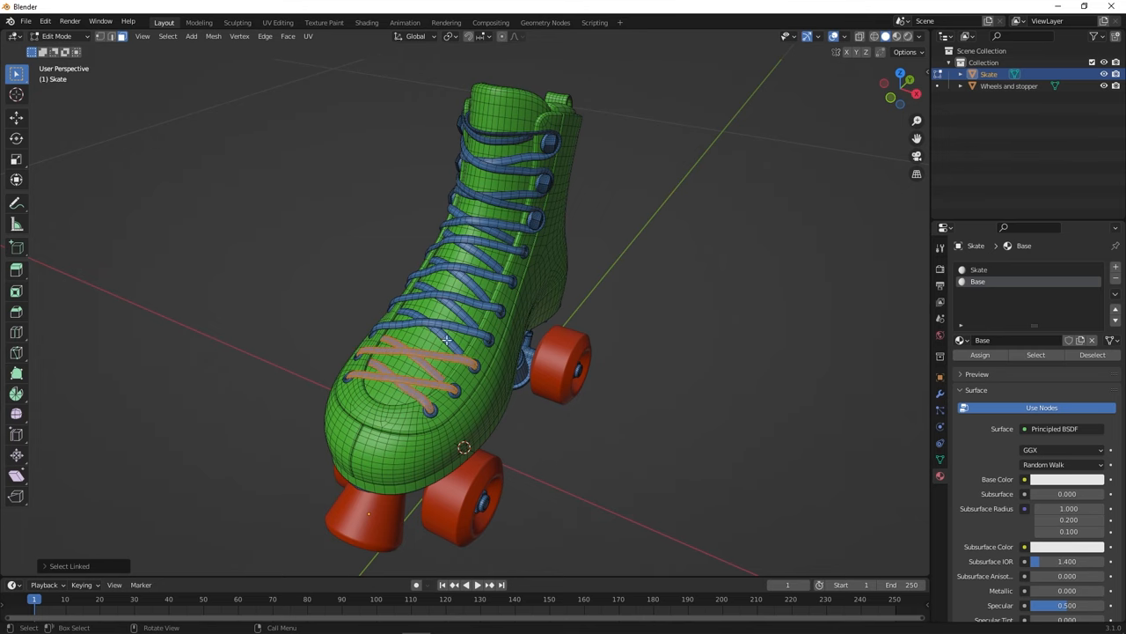
pyautogui.click(979, 355)
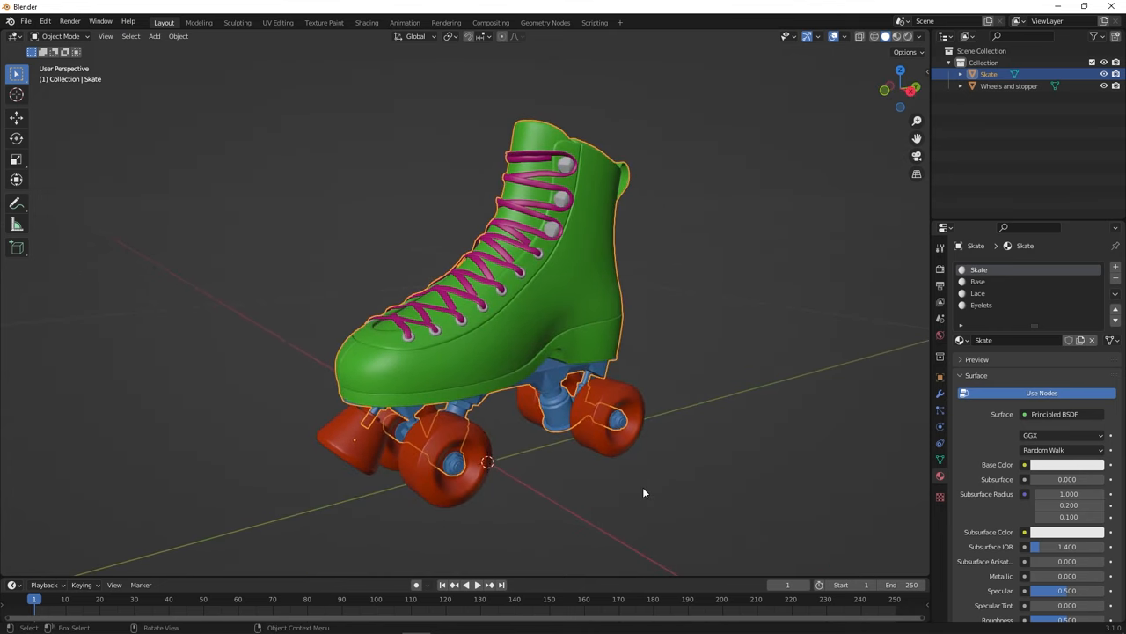
pyautogui.click(278, 21)
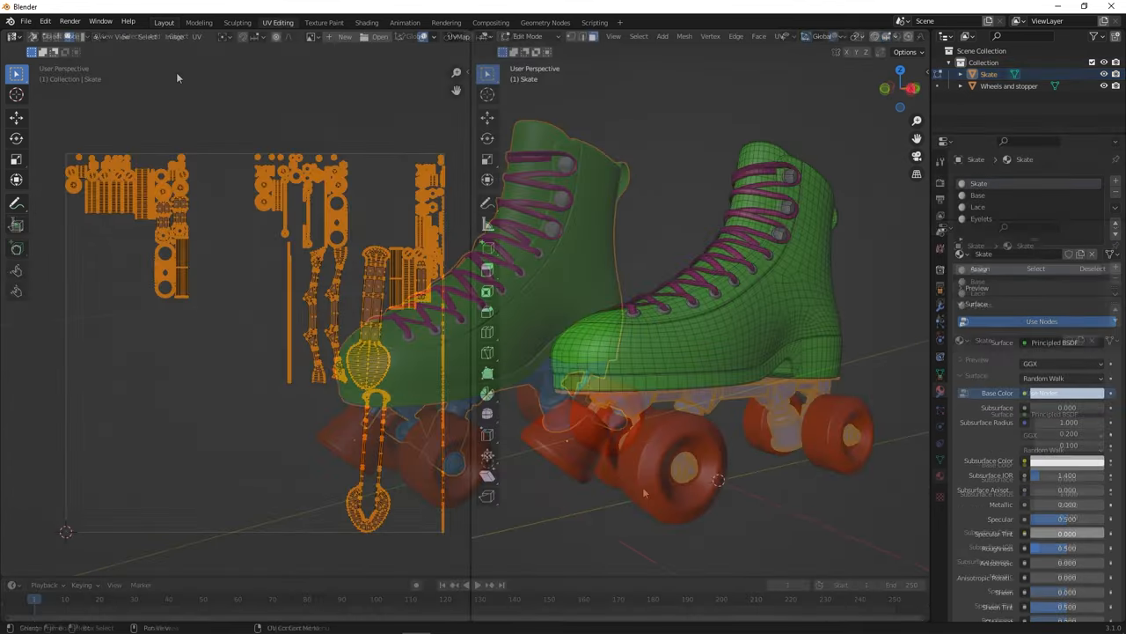
# List the UV operations, including Pack UV, for the skate's unwrapped layout
pyautogui.click(197, 35)
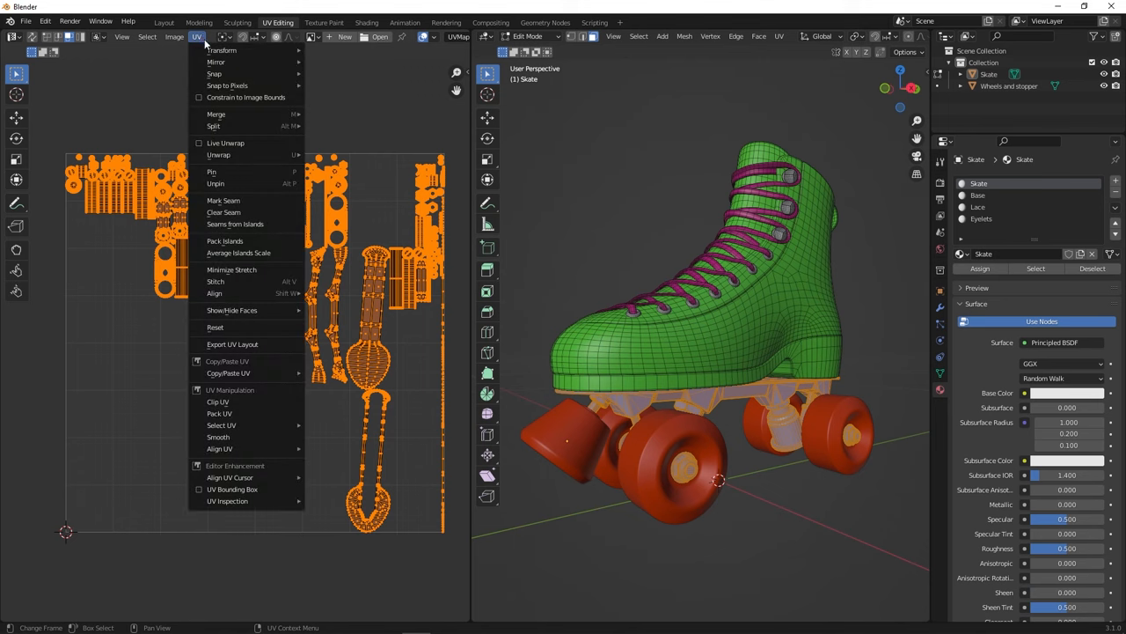
pyautogui.moveTo(218, 402)
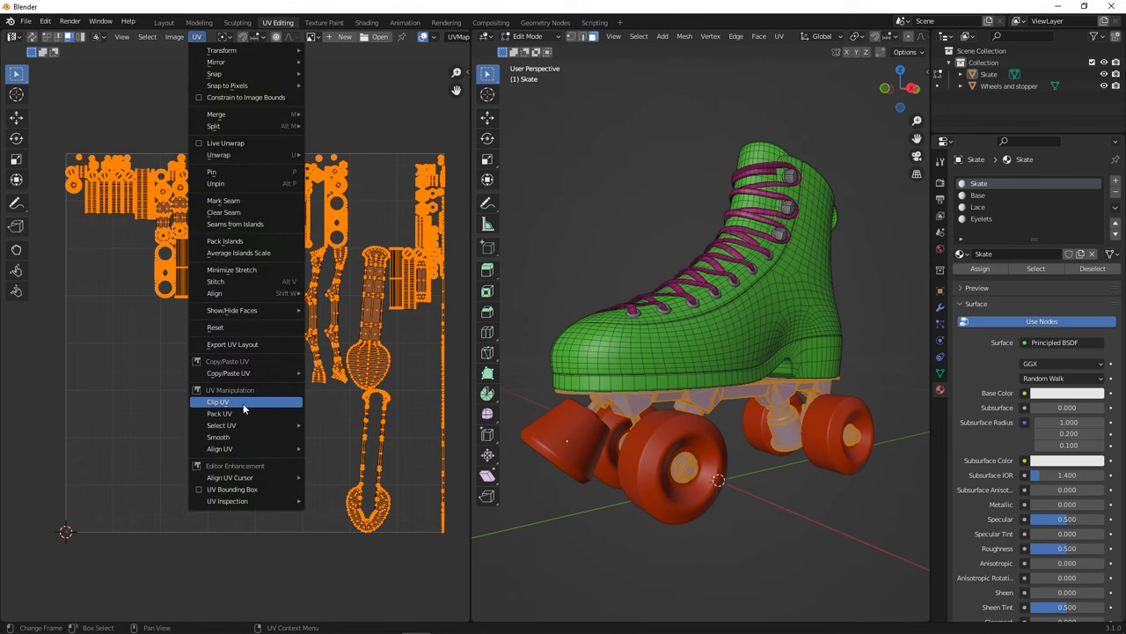
pyautogui.moveTo(218, 413)
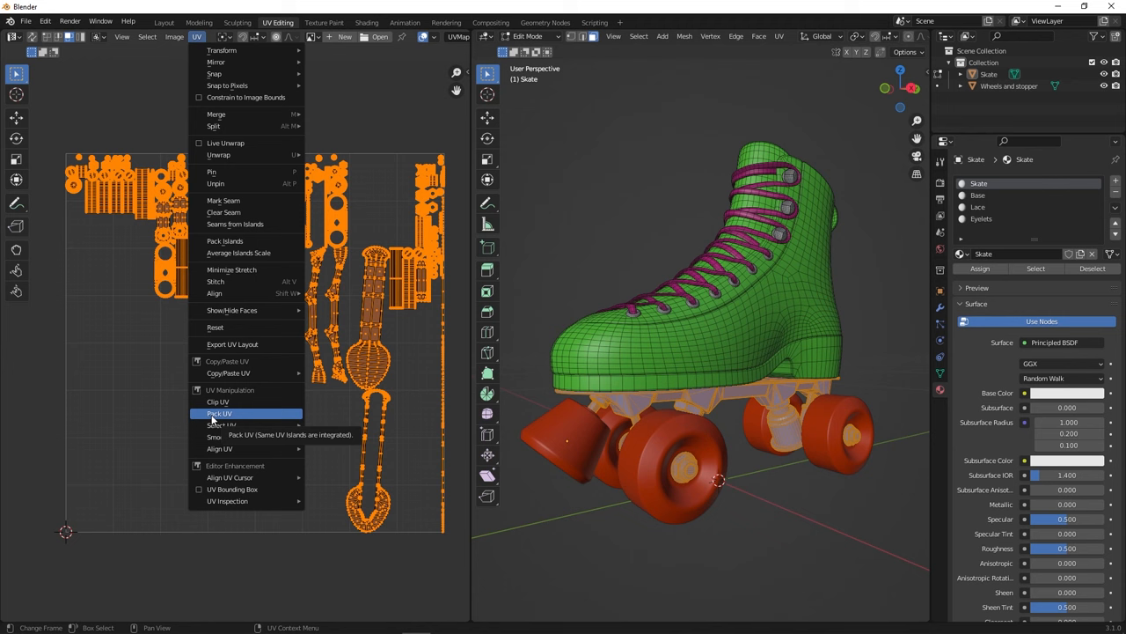
pyautogui.moveTo(243, 420)
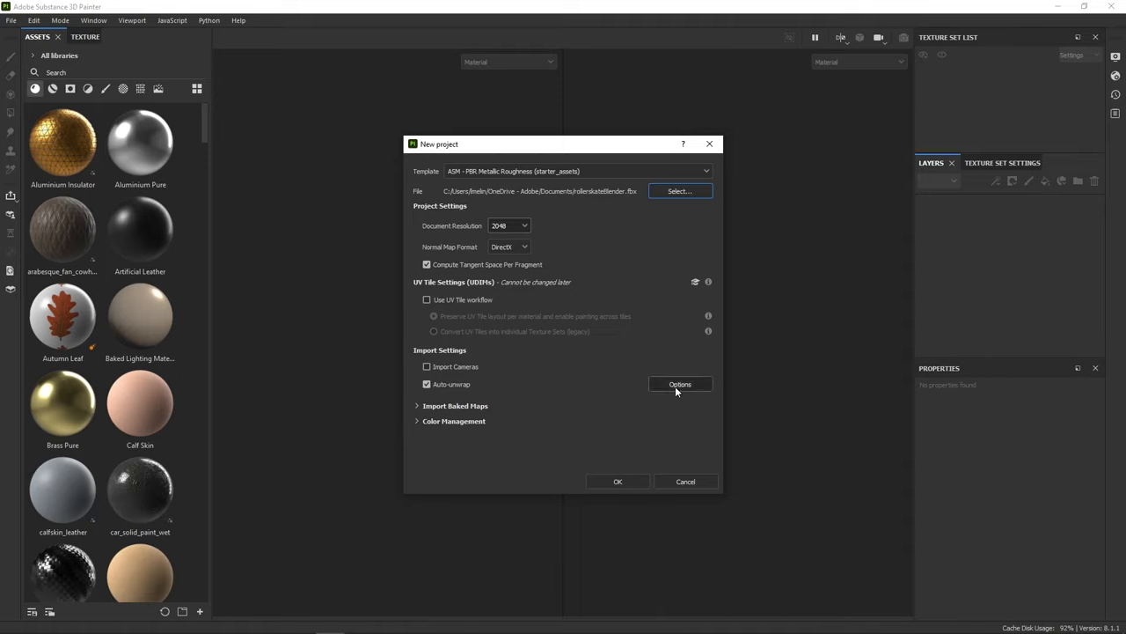
# Keep Auto-Unwrap packing on Recompute all for the new project and confirm
pyautogui.click(679, 383)
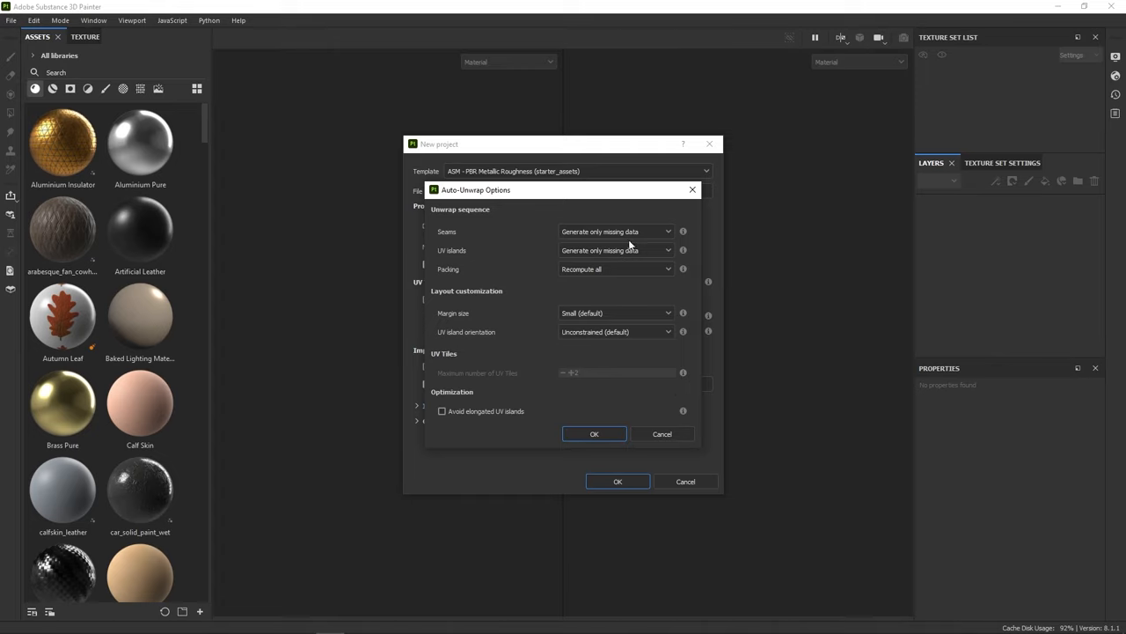
pyautogui.click(616, 268)
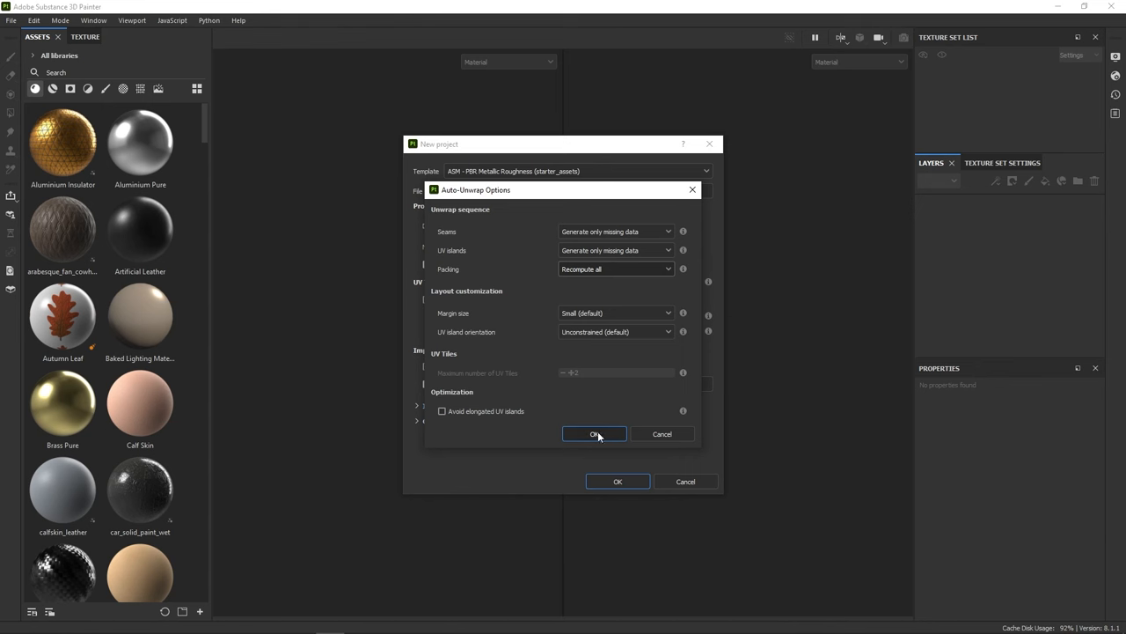
pyautogui.click(593, 433)
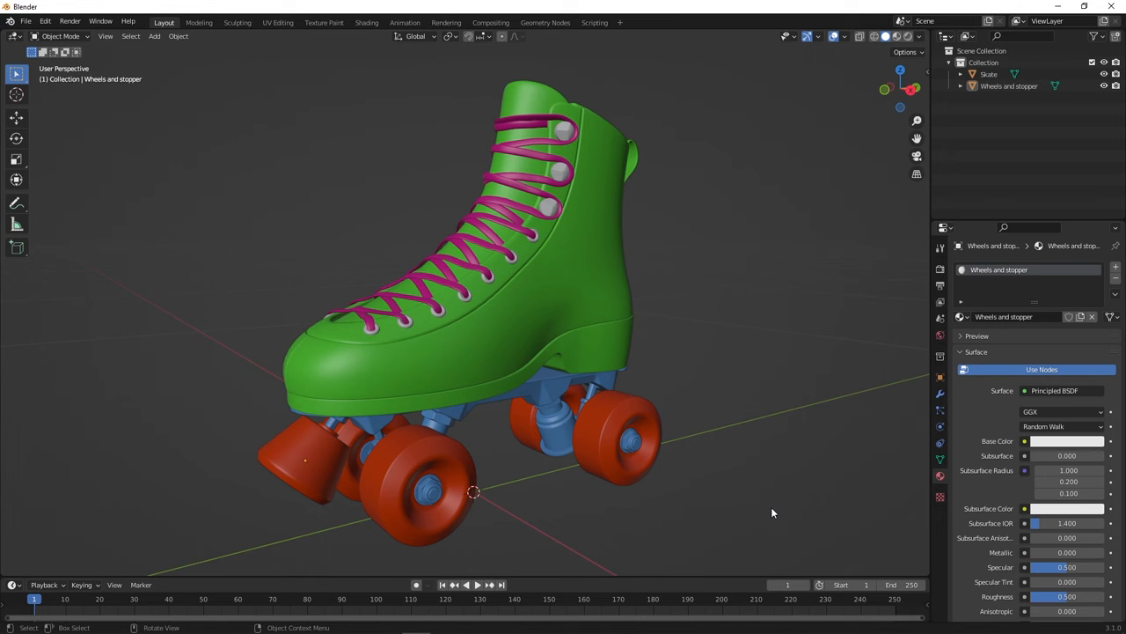
# Select the Skate body, edit its mesh and switch to Vertex Paint mode
pyautogui.click(989, 74)
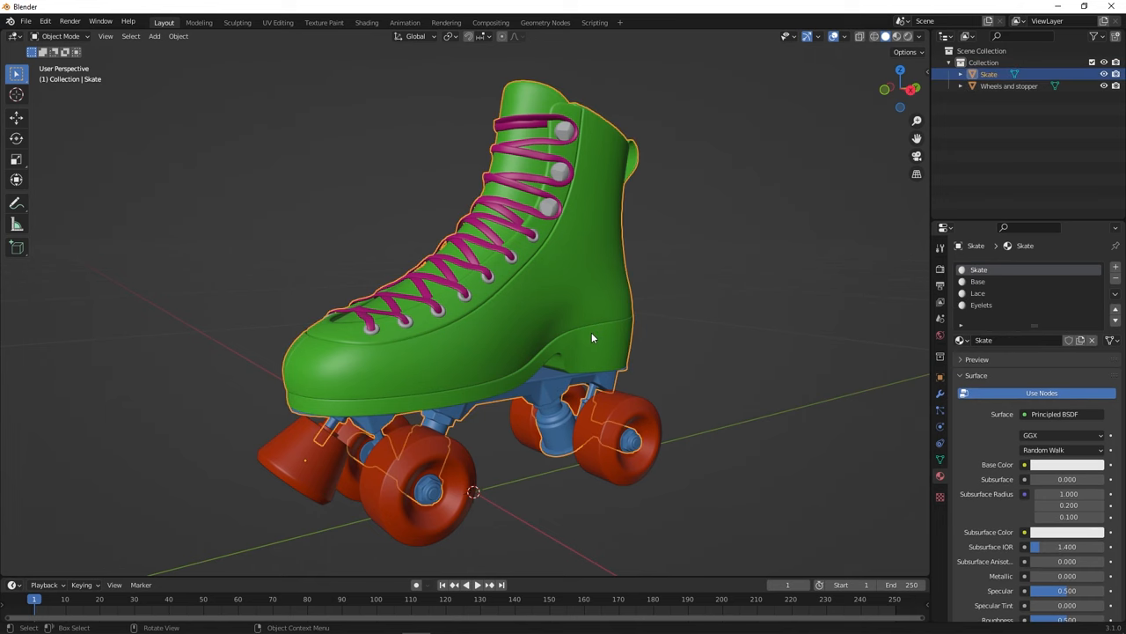
pyautogui.press('Tab')
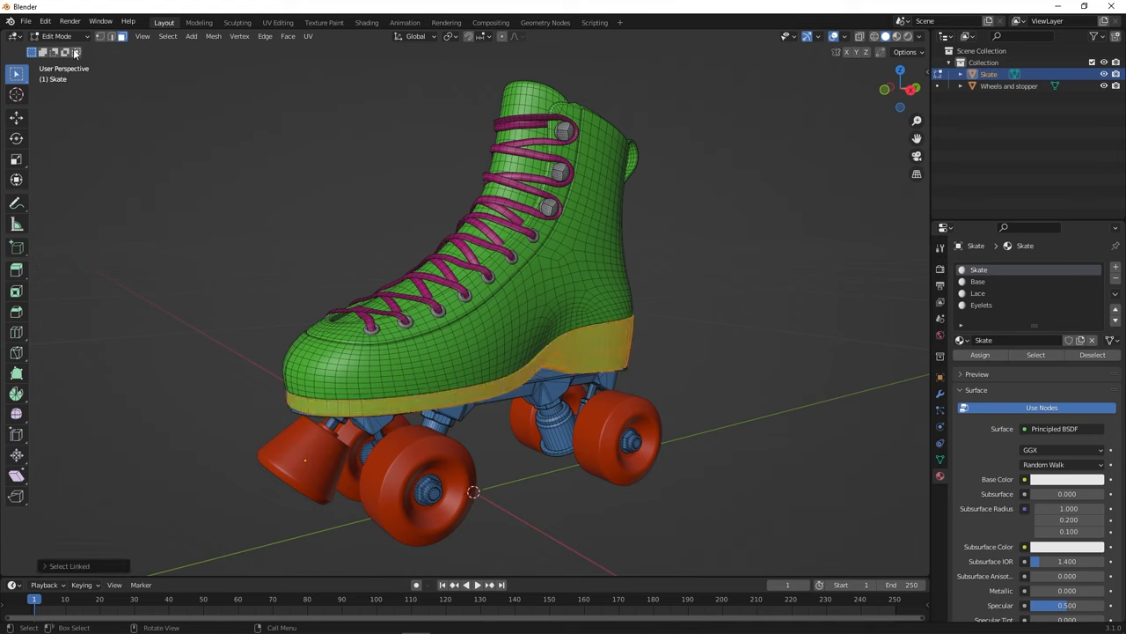
pyautogui.click(57, 35)
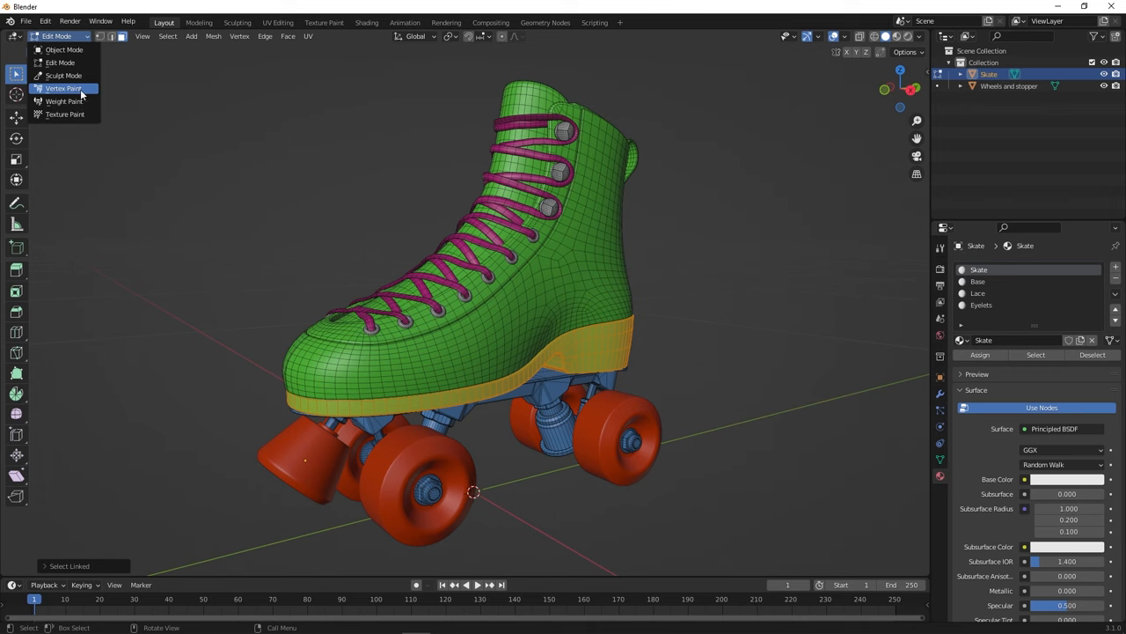
pyautogui.click(63, 88)
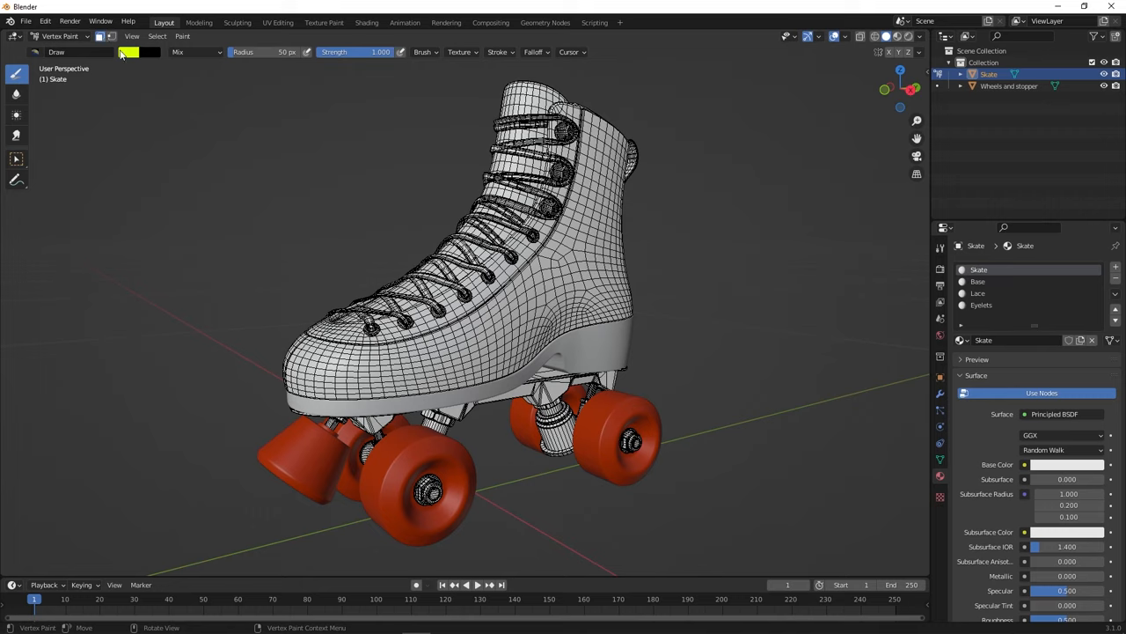
# Choose a blue paint colour and fill the sole area with Set Vertex Colors
pyautogui.click(137, 53)
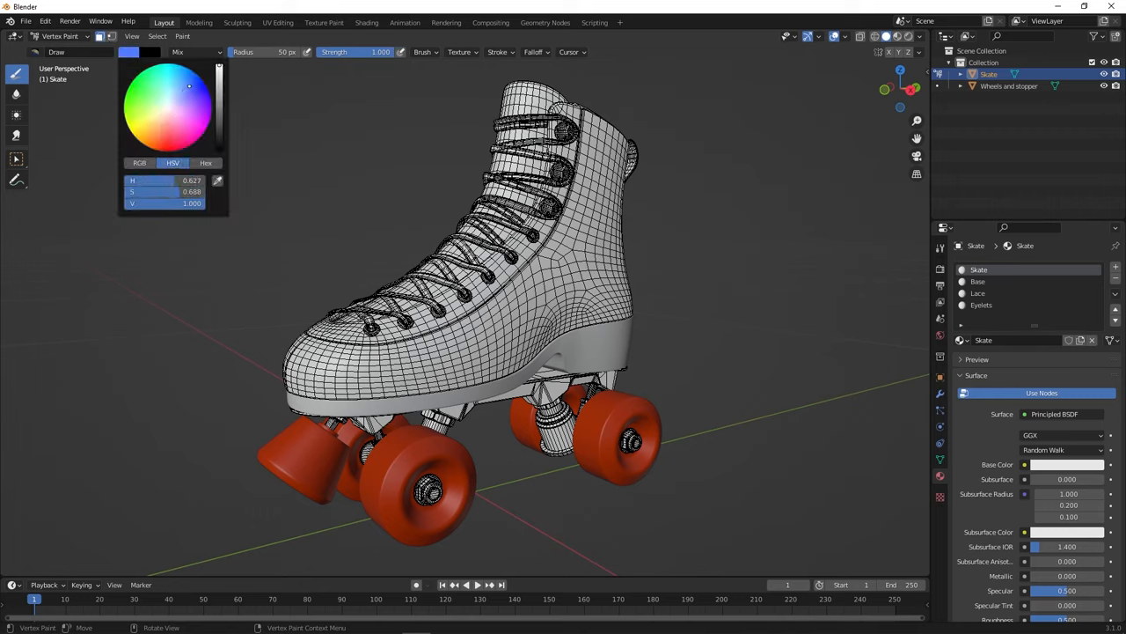
pyautogui.click(183, 35)
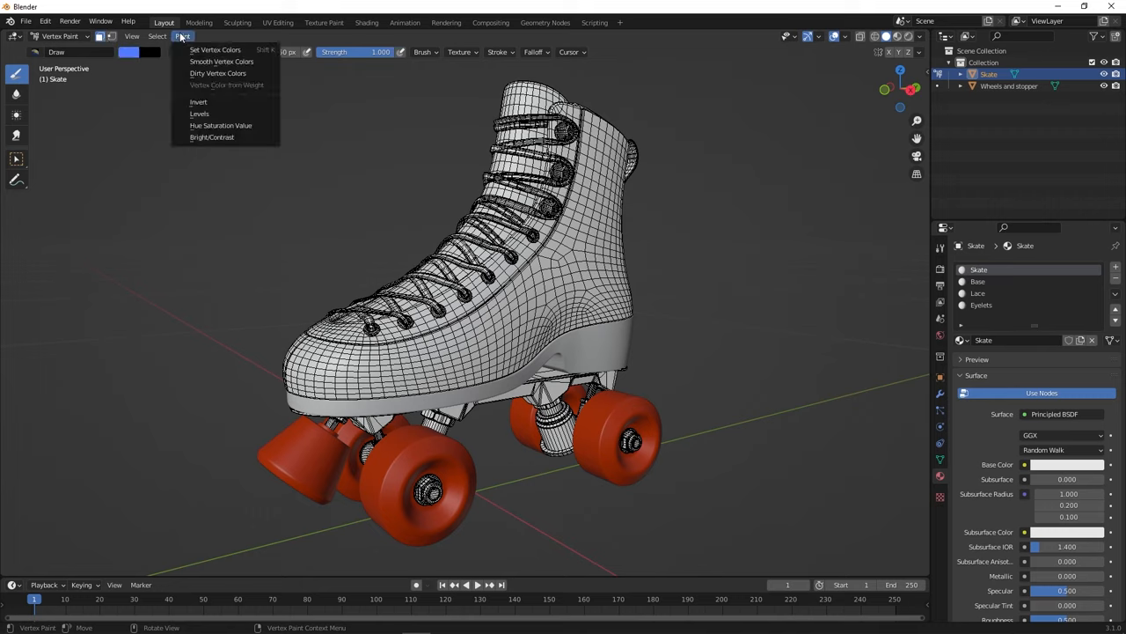
pyautogui.click(215, 49)
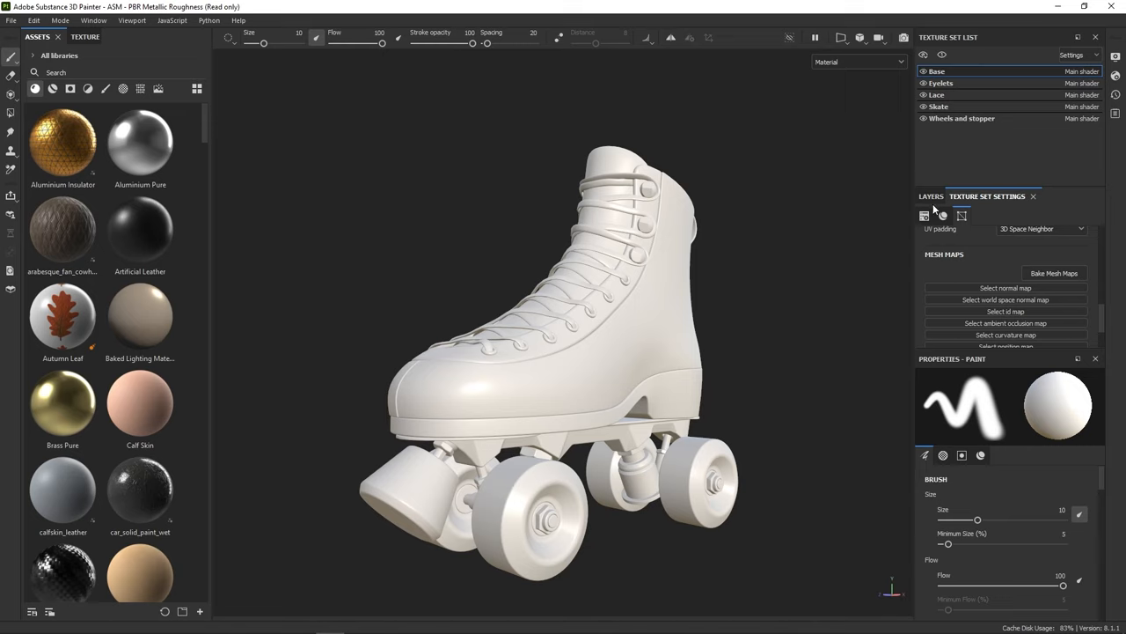
# Bake the ID map for Base from vertex colours in Bake Mesh Maps and dismiss the report
pyautogui.click(1054, 273)
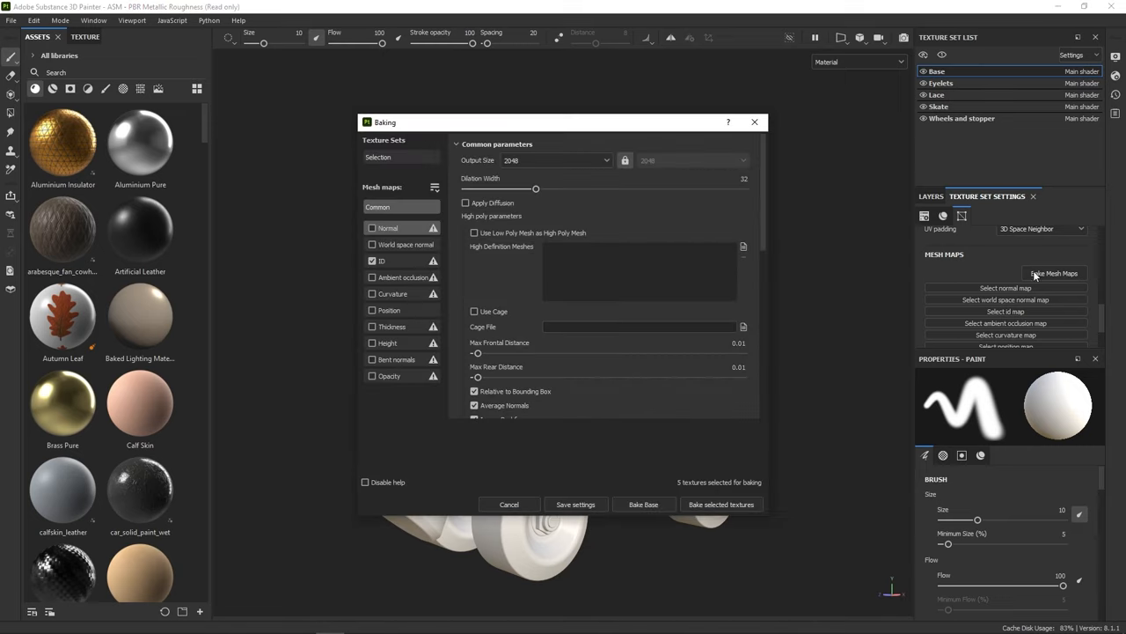
pyautogui.click(380, 261)
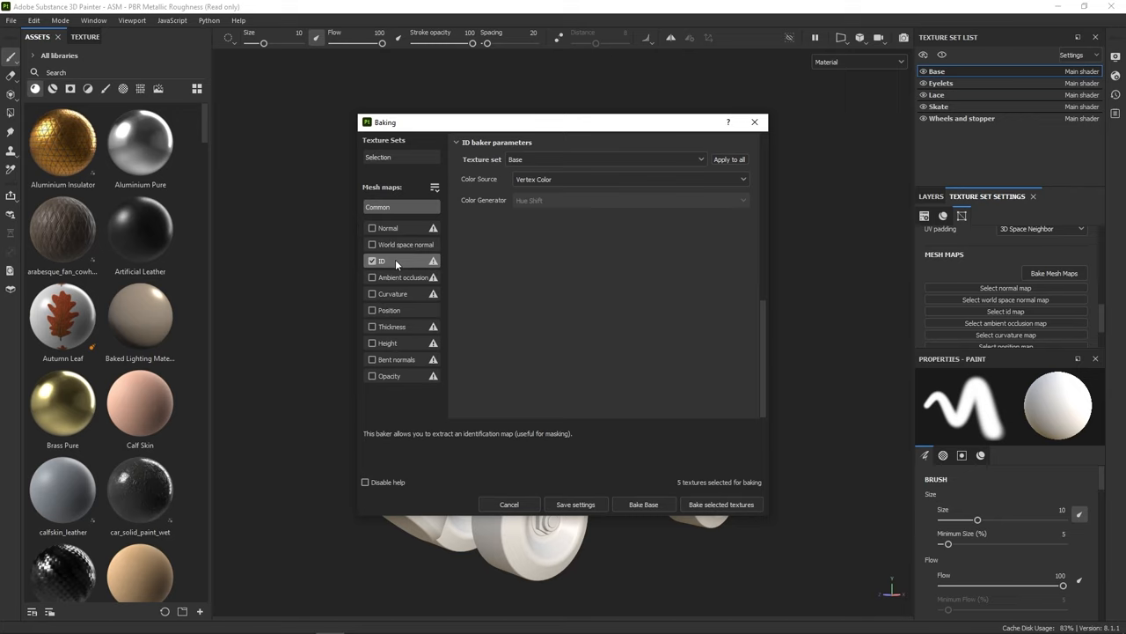
pyautogui.click(628, 180)
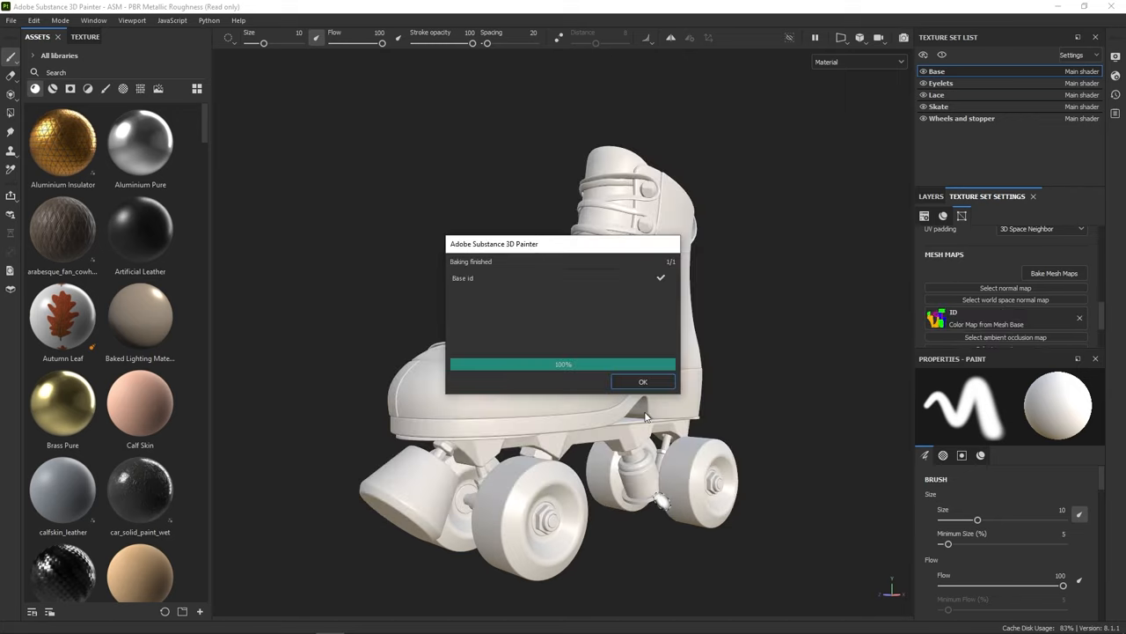
pyautogui.click(642, 380)
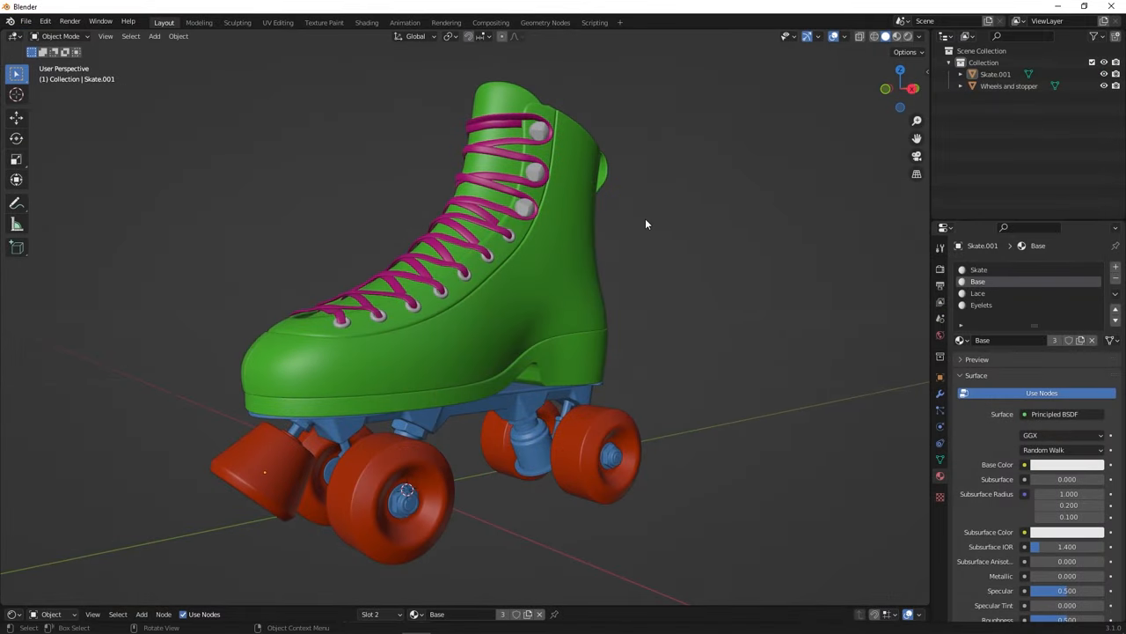
# Separate the selected eyelets of Skate.001 into Skate.002 via P > Selection and start renaming it
pyautogui.click(577, 253)
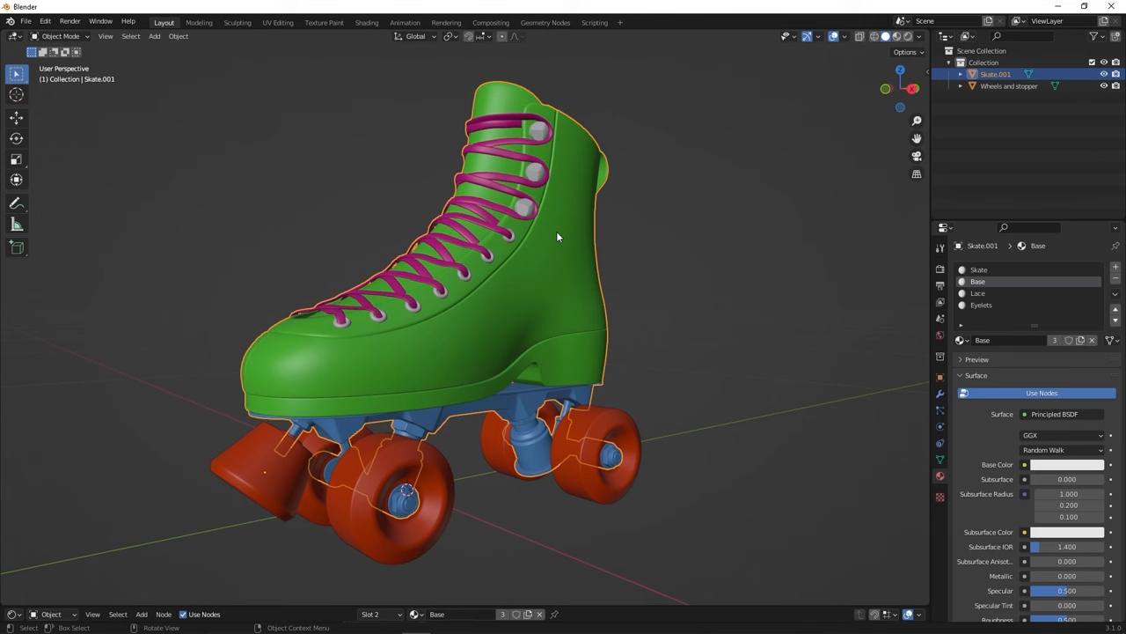
pyautogui.moveTo(556, 223)
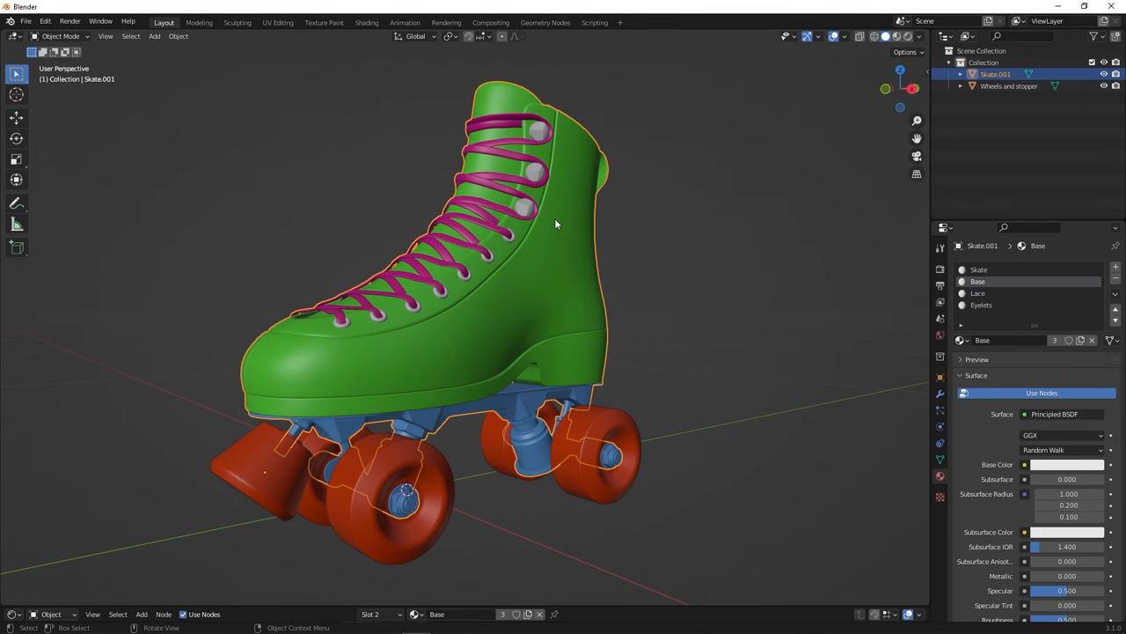
pyautogui.press('Tab')
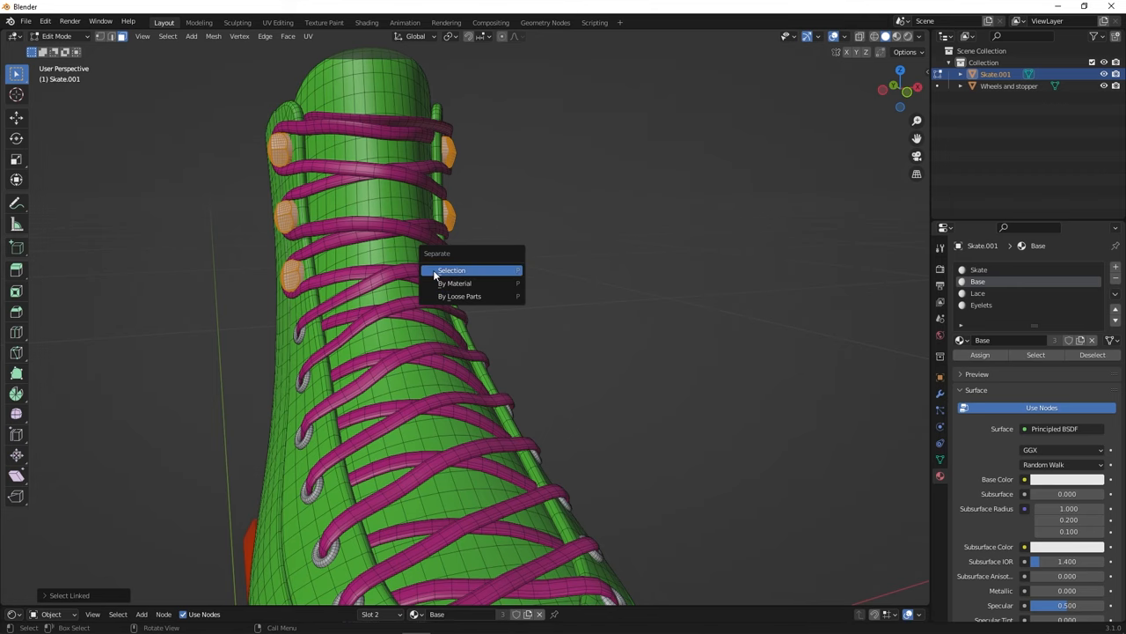
pyautogui.click(450, 271)
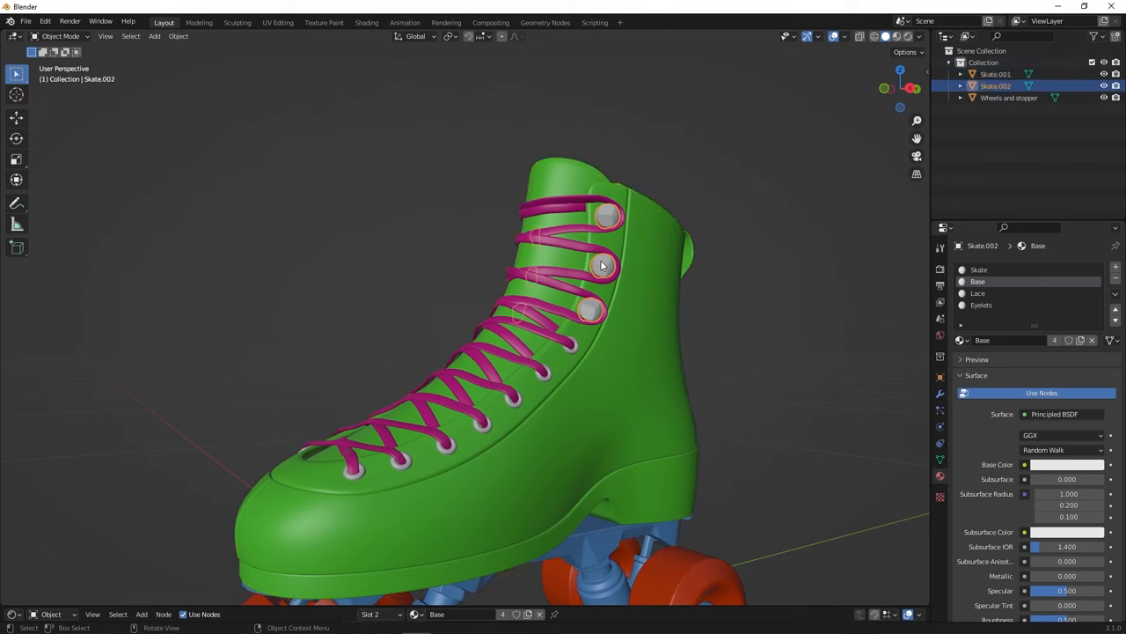
pyautogui.doubleClick(996, 85)
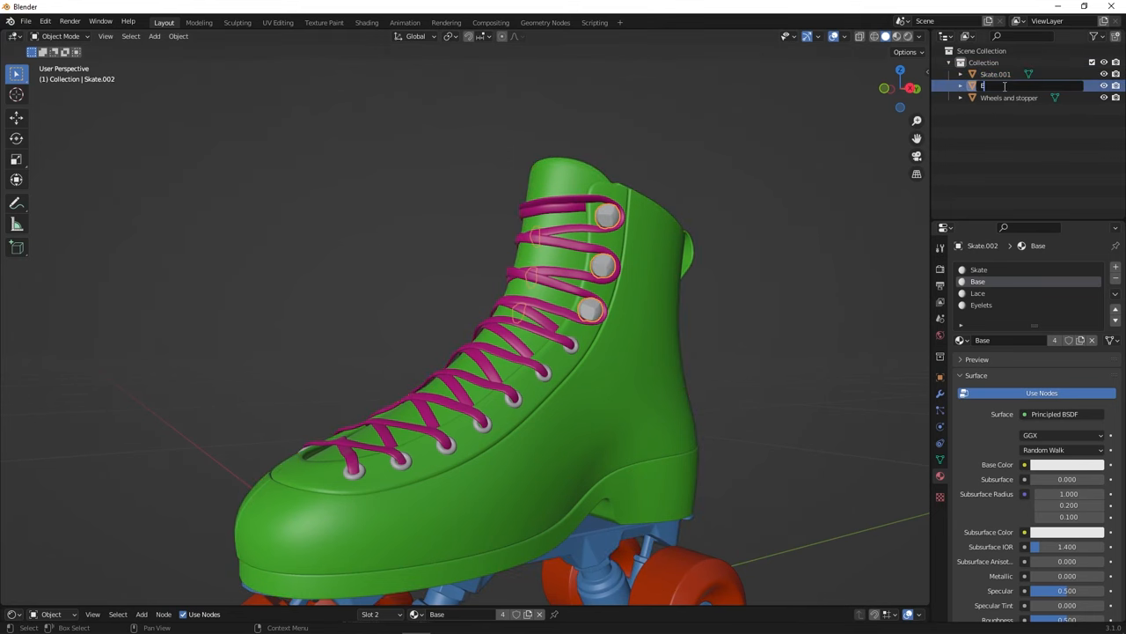